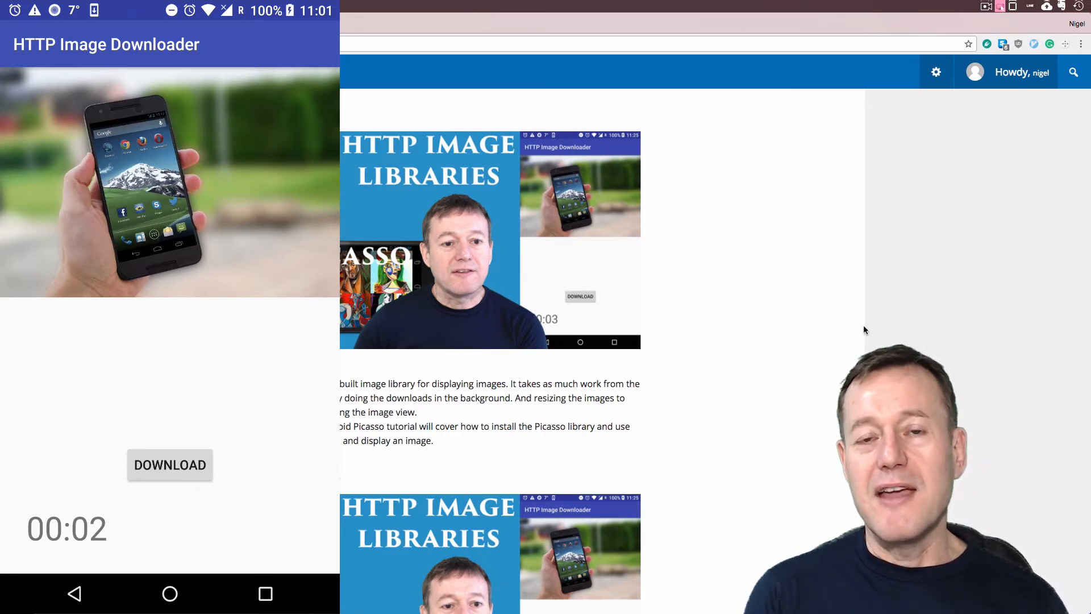
Scroll the post past Picasso to the Glide v4 heading
scroll("down", 3)
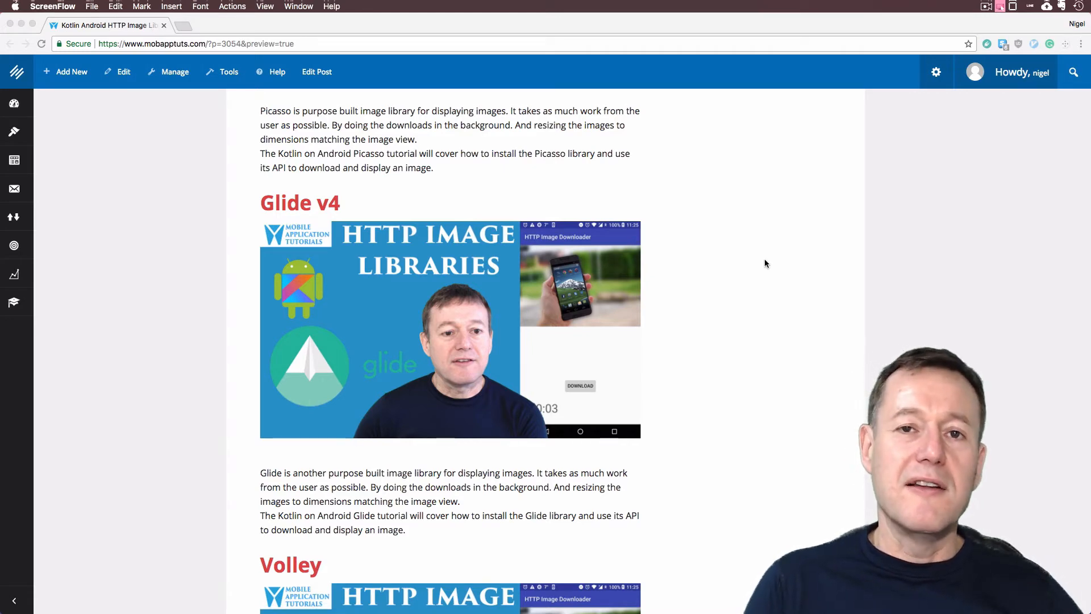
Scroll past the Volley description until the OkHTTP heading and image appear
scroll("down", 3)
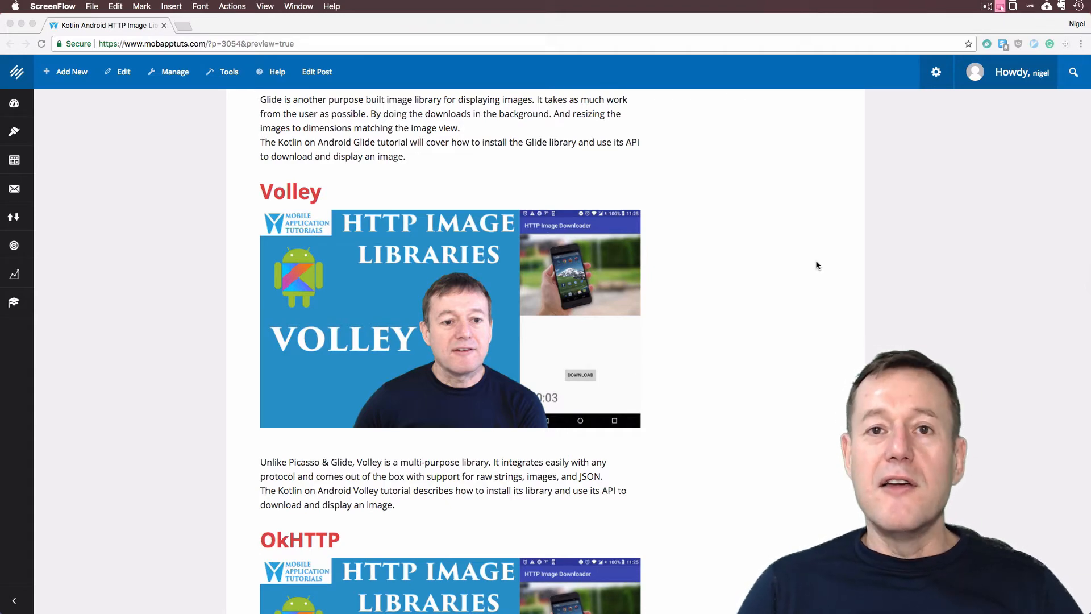
scroll("down", 3)
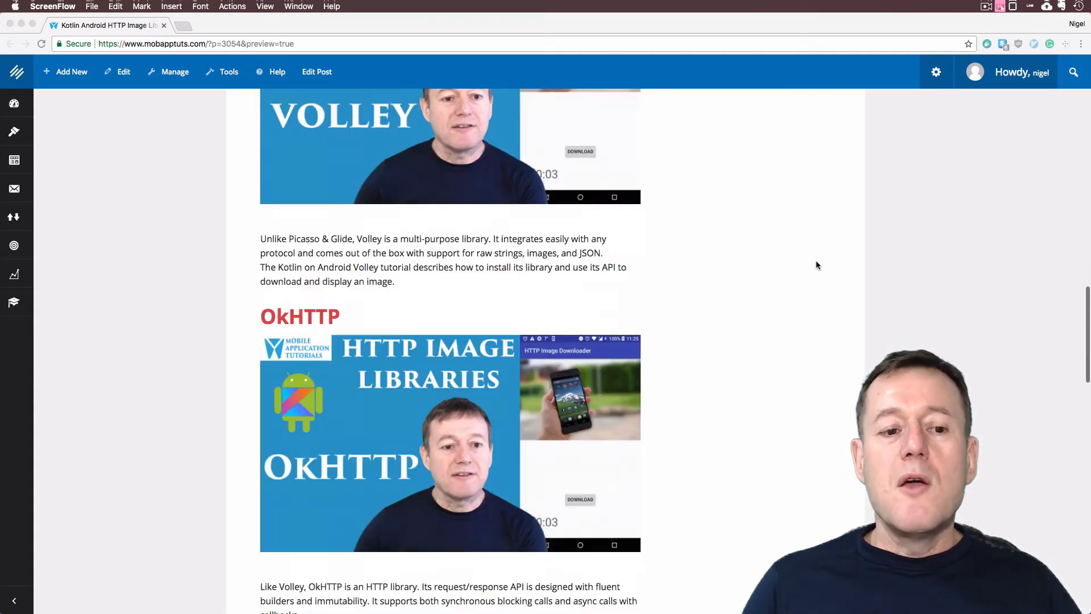
Scroll past OkHTTP to the HttpUrlConnection with Anko coroutine section
scroll("down", 3)
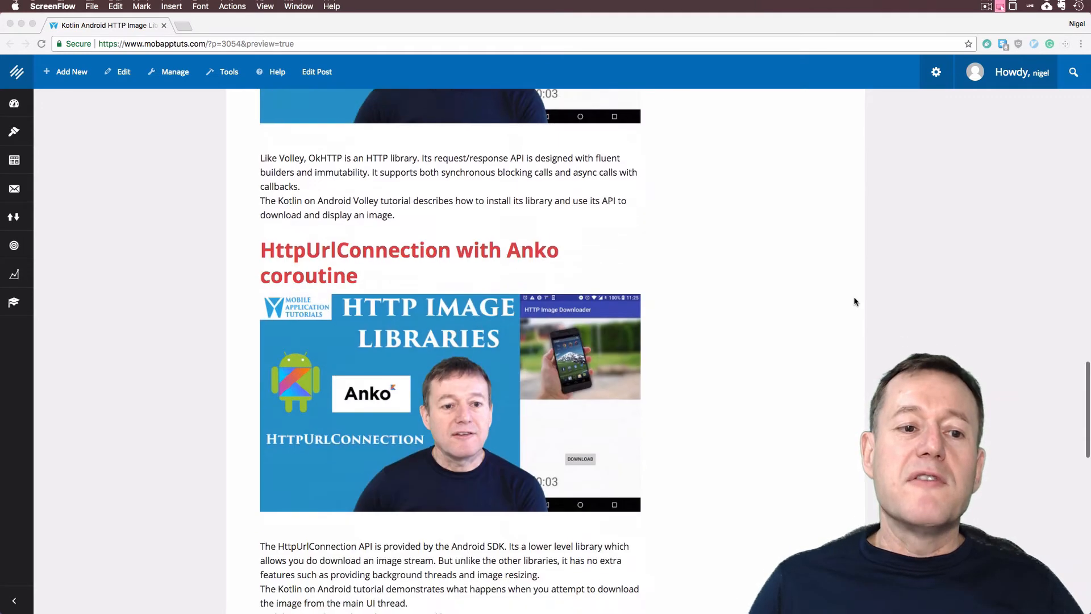
Scroll past the Anko description to the bitmap resize efficiently heading
scroll("down", 3)
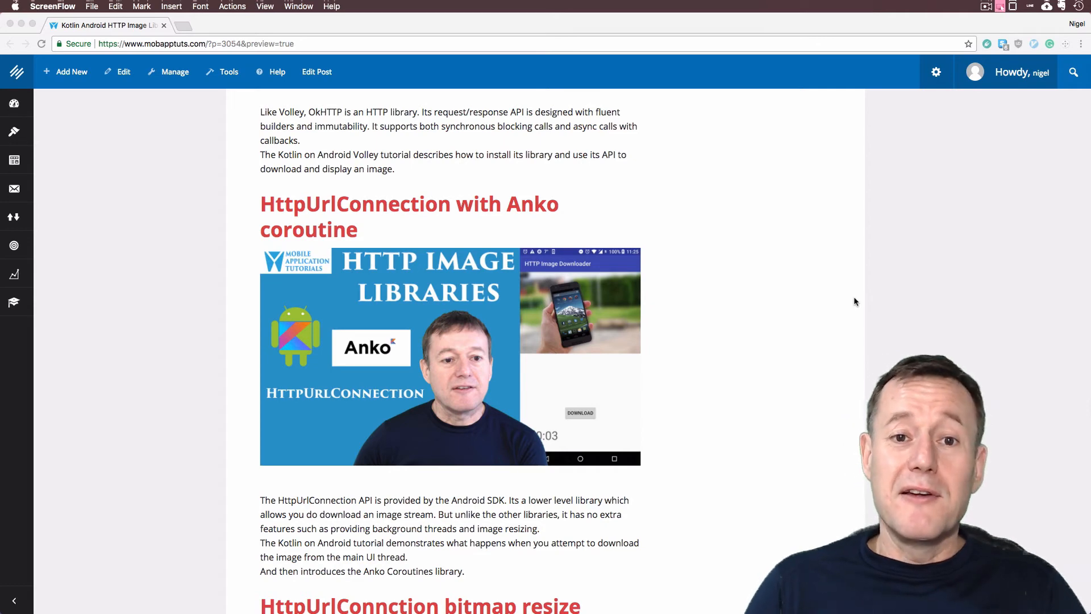
scroll("down", 3)
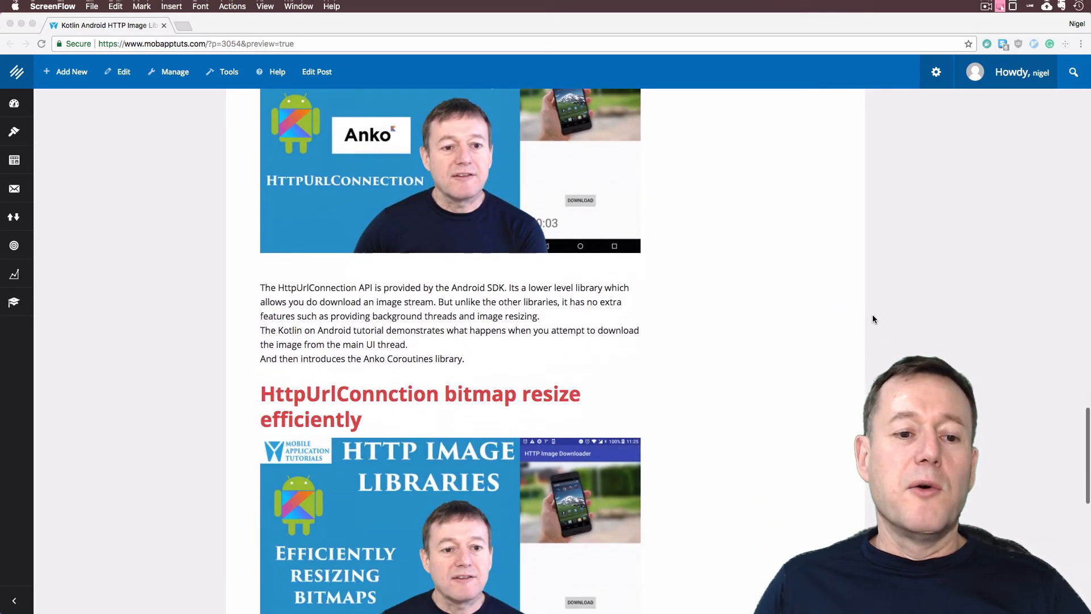
Scroll to the bitmap resize description, membership note and sharing links
scroll("down", 3)
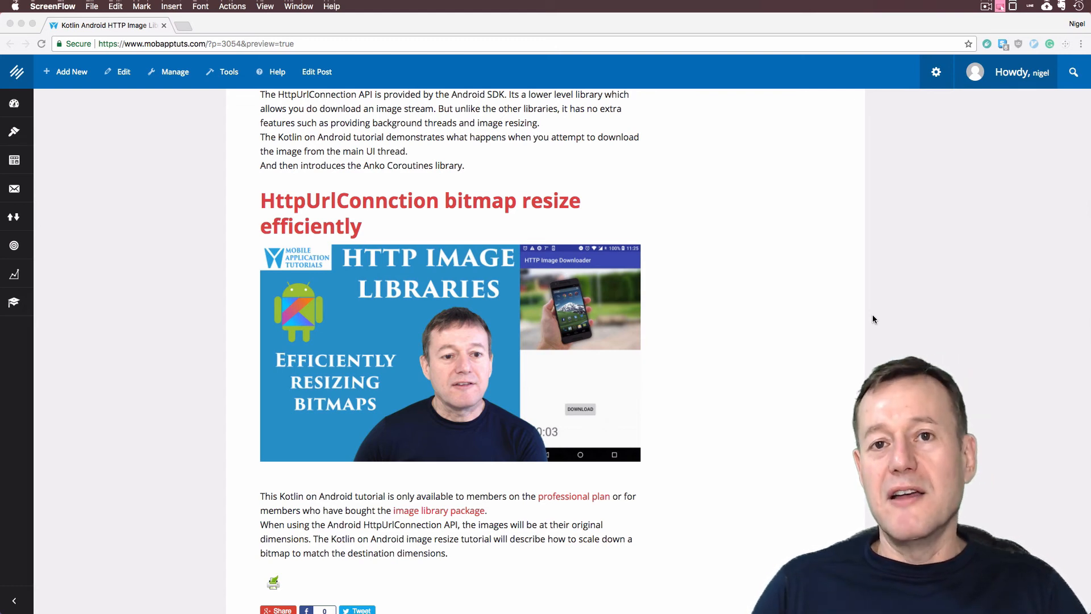
mouse_move(823, 324)
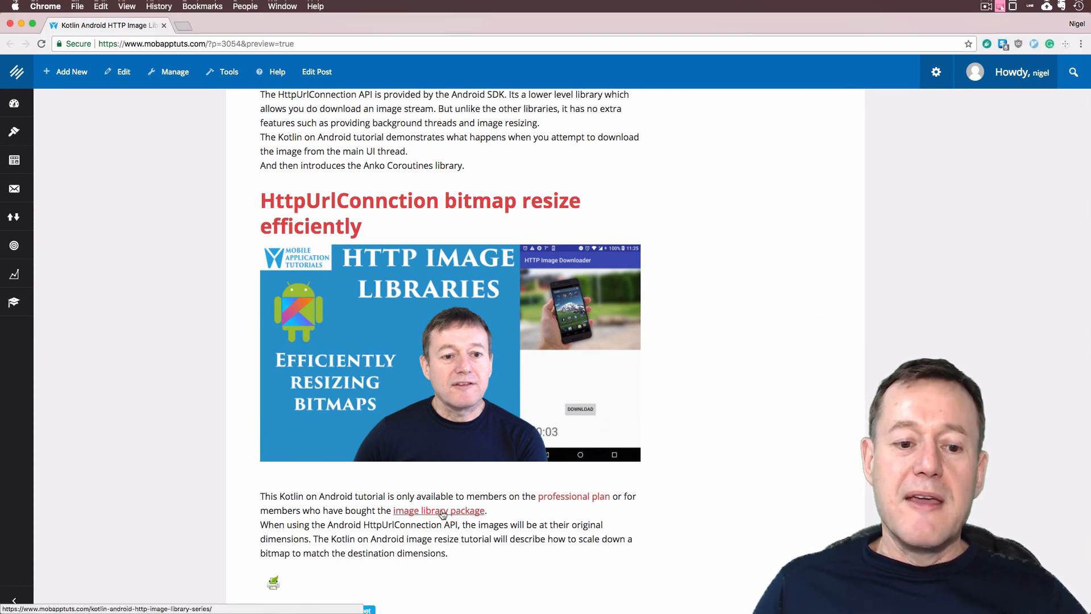
Follow the 'image library package' link and scroll to its features and $10.00 price
left_click(438, 510)
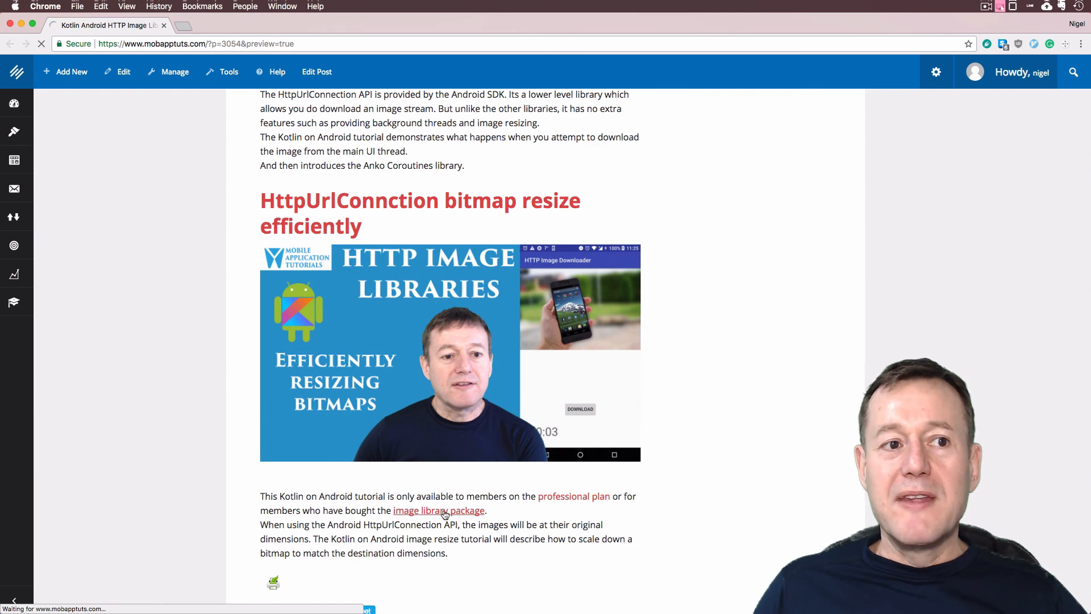
left_click(438, 511)
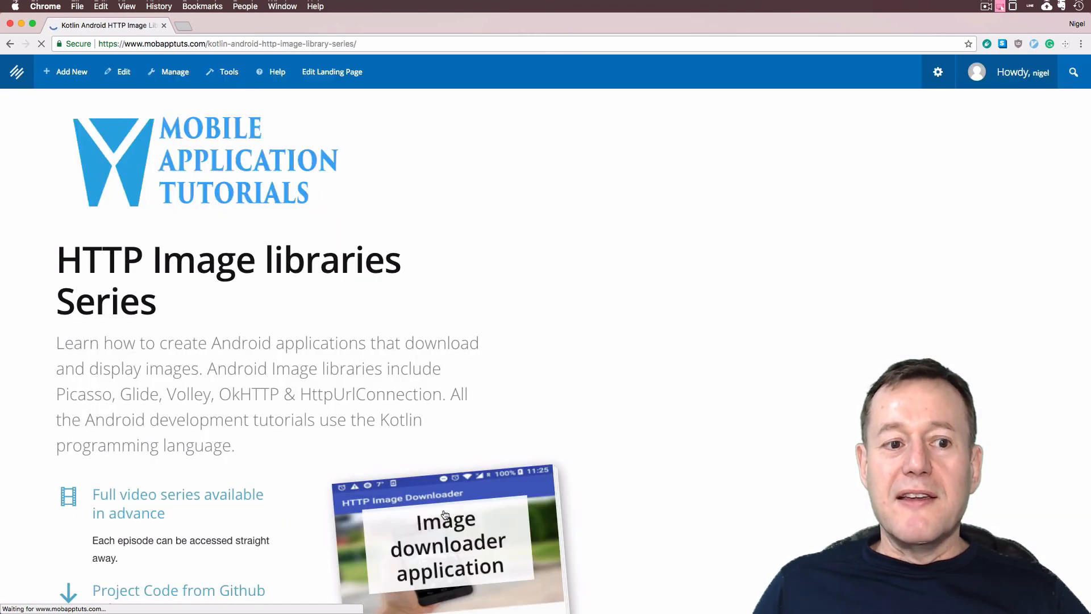
scroll("down", 3)
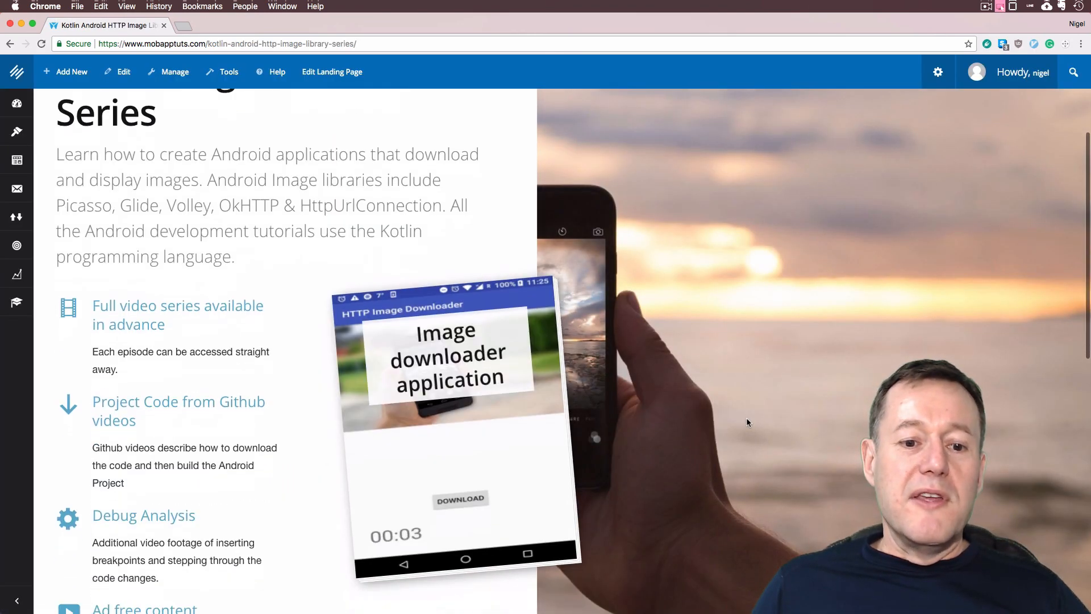
scroll("down", 3)
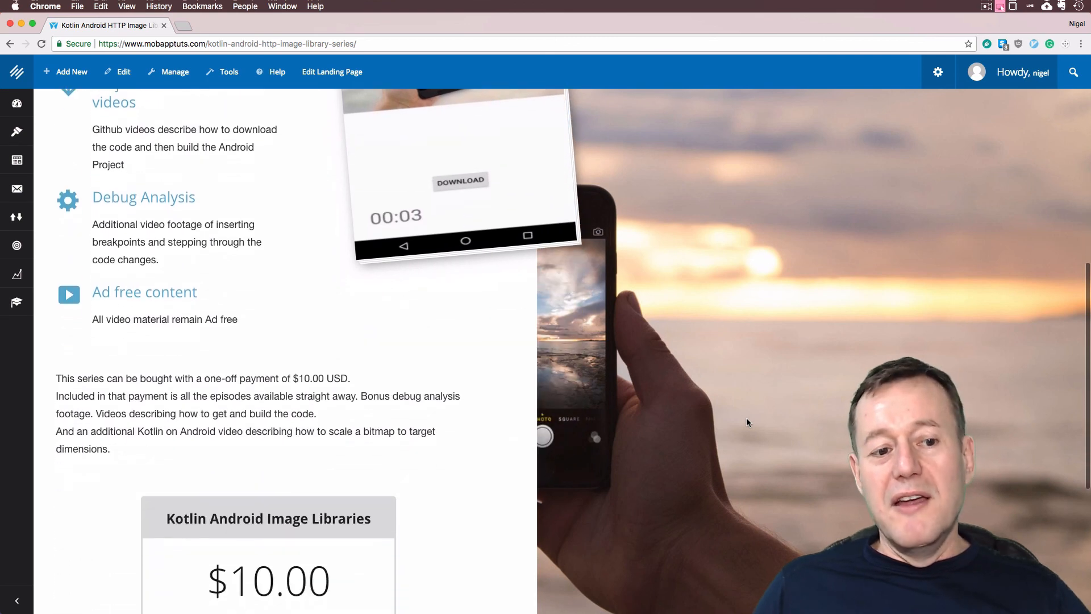
scroll("down", 3)
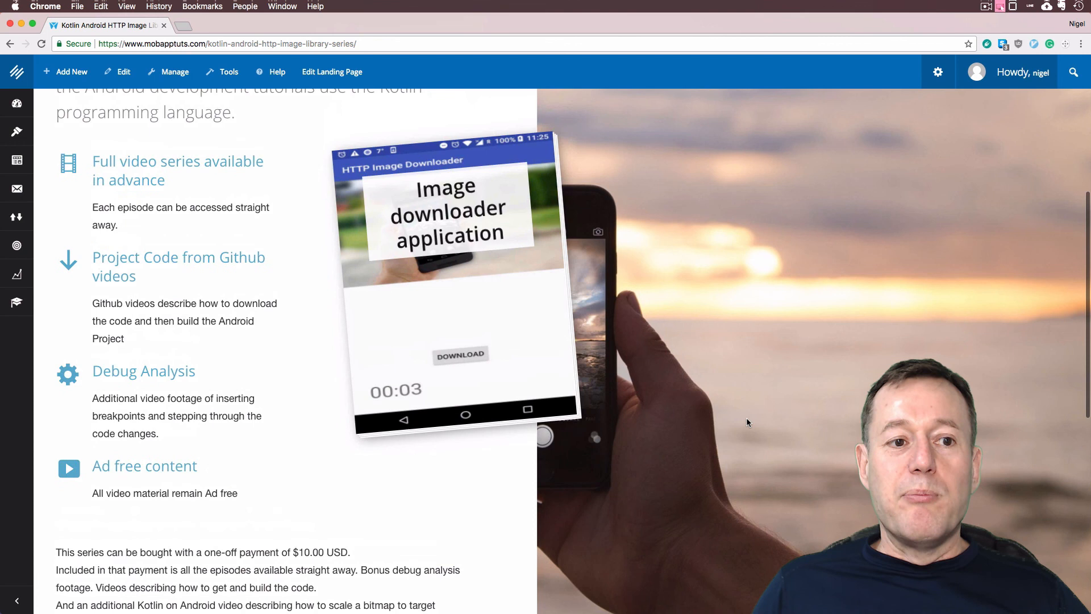
mouse_move(362, 261)
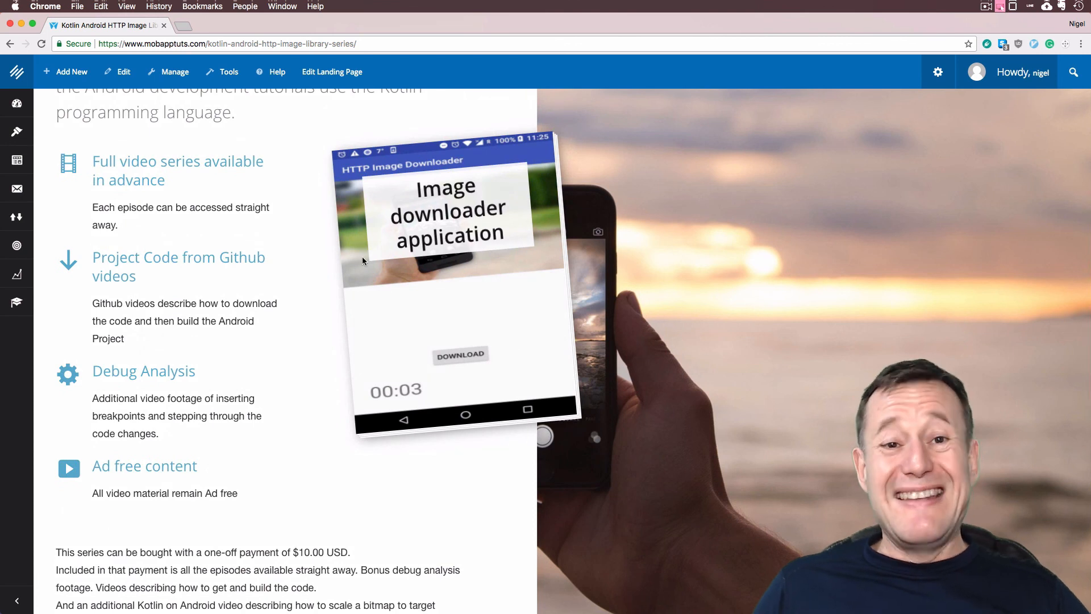